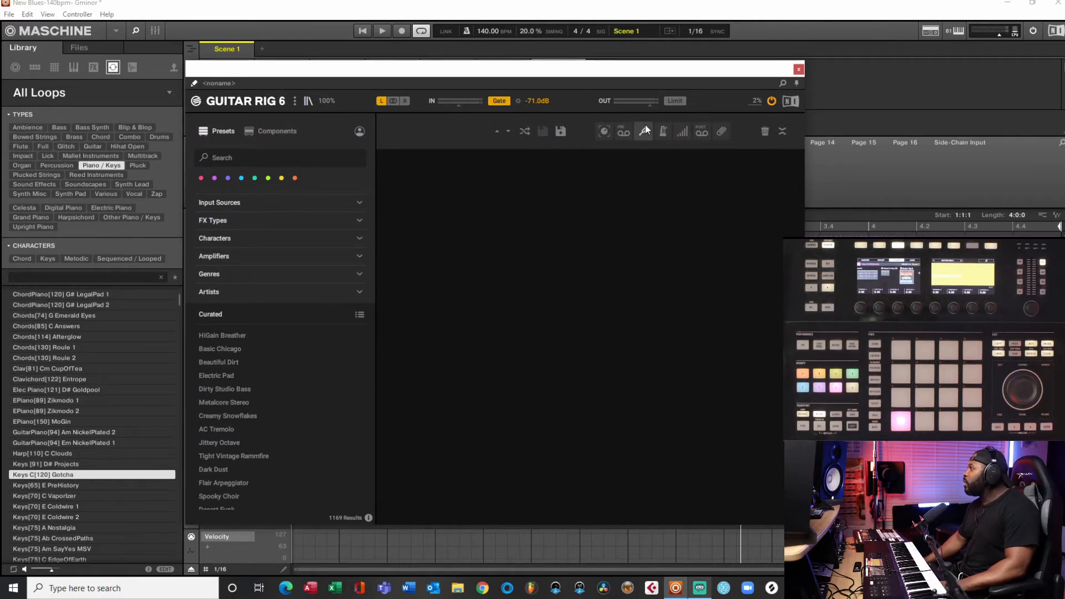
- Load the Tuner component into Guitar Rig 6's rack on the Keys sound
left_click(644, 132)
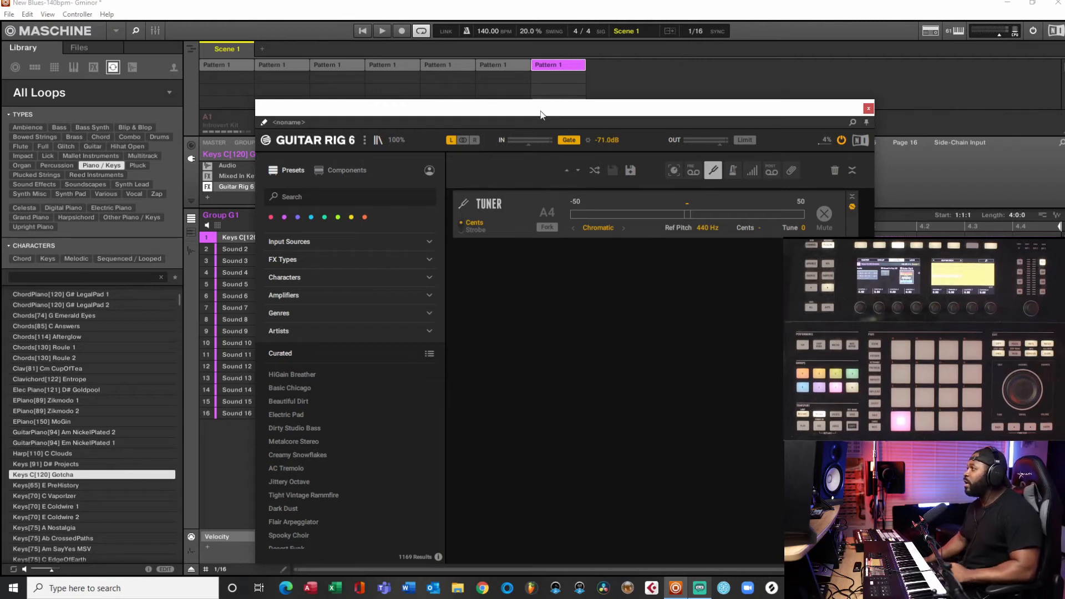
mouse_move(595, 126)
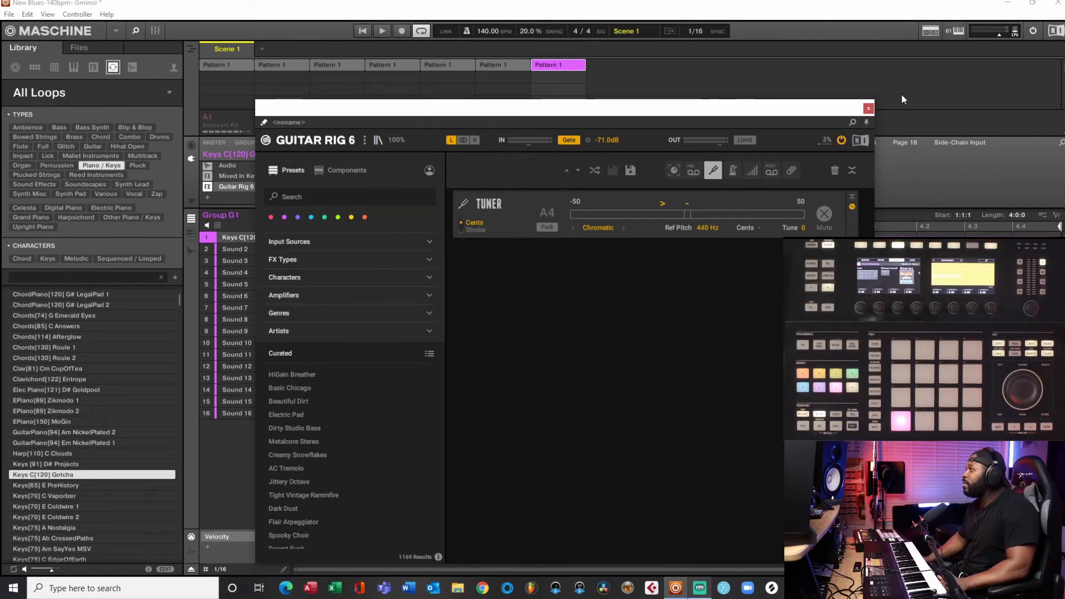
mouse_move(869, 124)
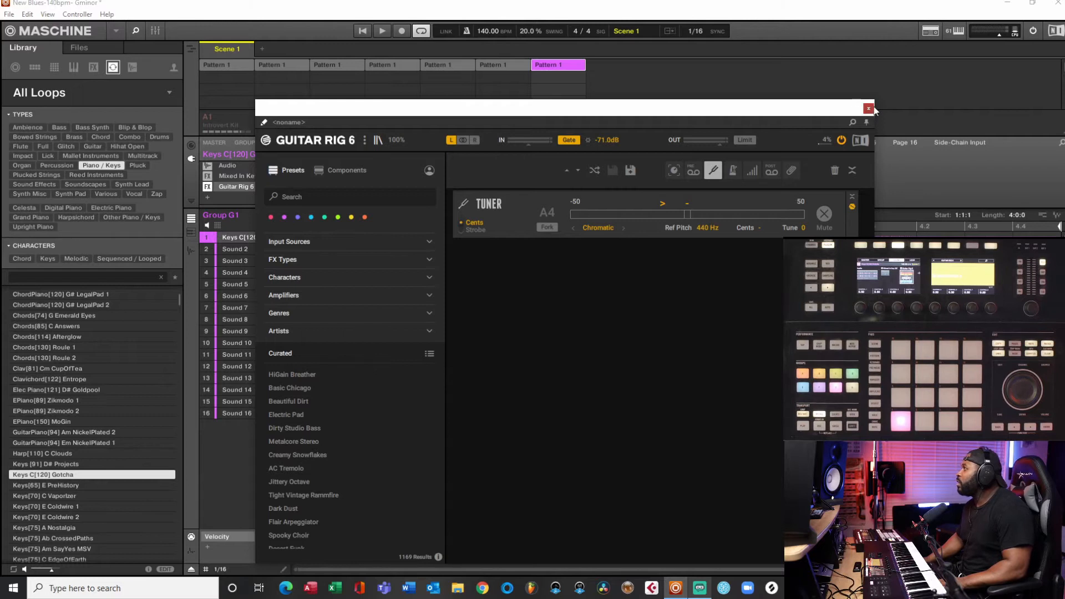
- Swap Guitar Rig for Mixed In Key SE, clear it, and read C Minor for the sample
left_click(868, 109)
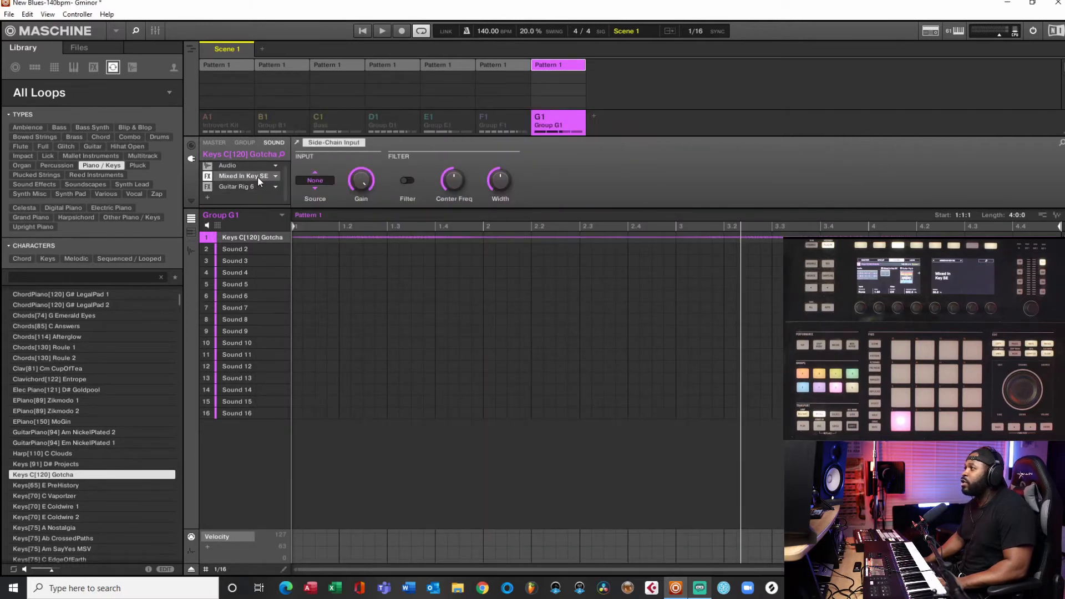
left_click(247, 176)
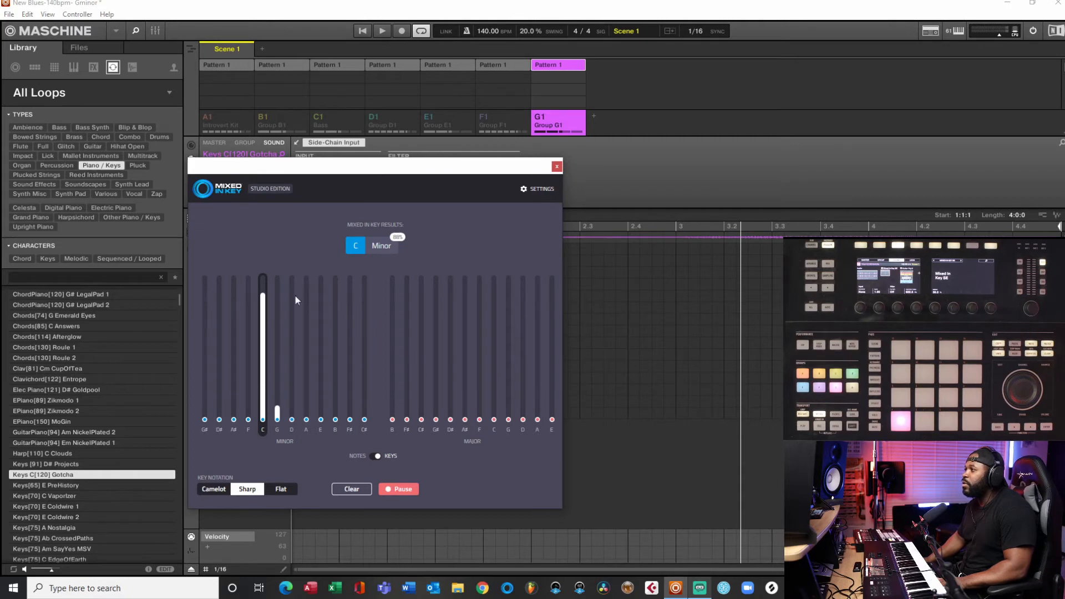
left_click(351, 488)
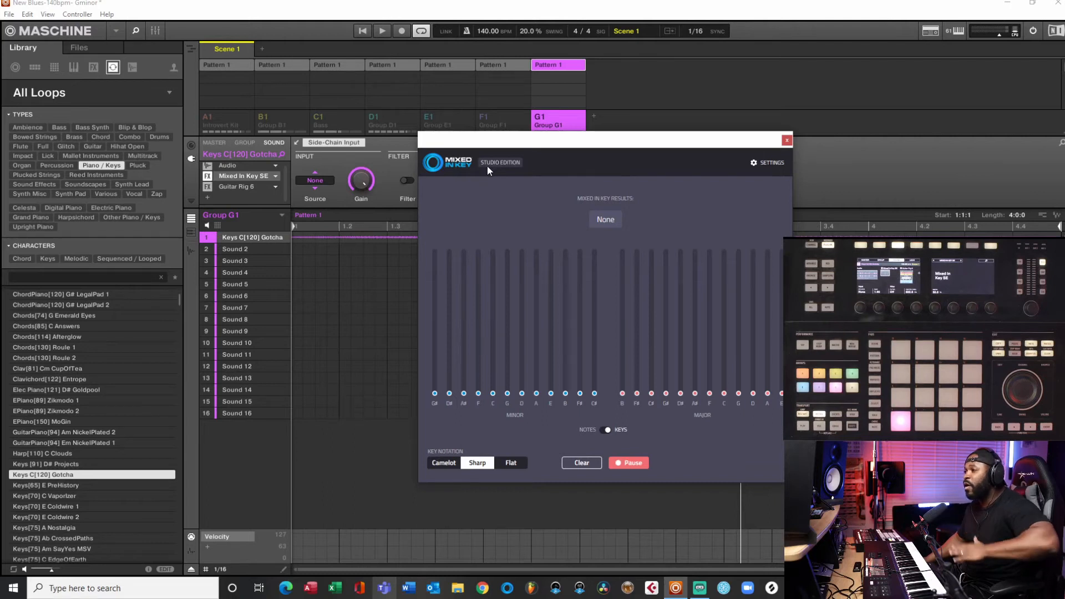
mouse_move(257, 201)
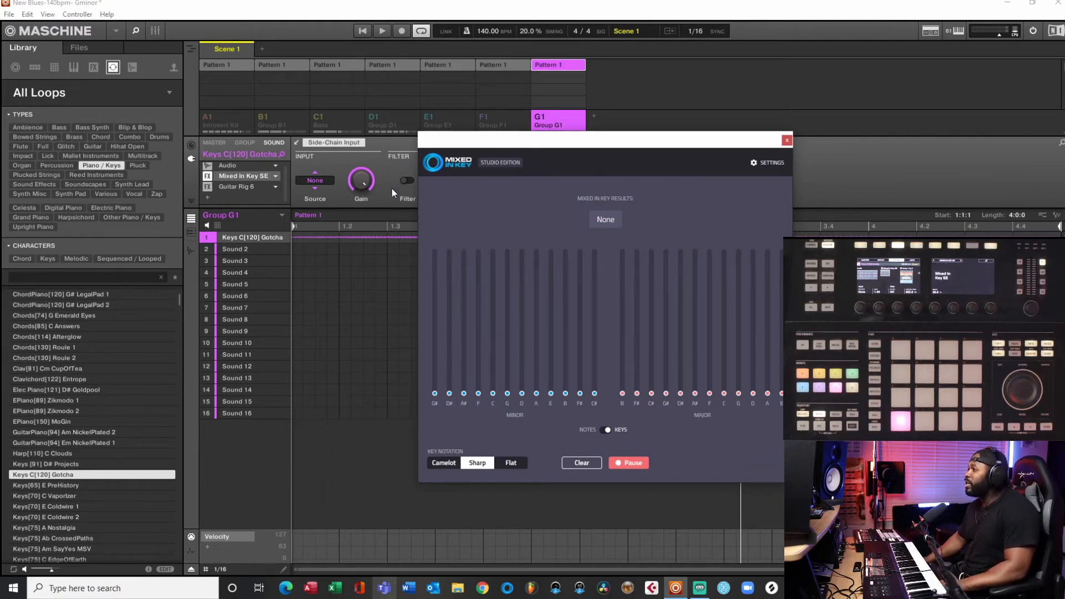
mouse_move(400, 430)
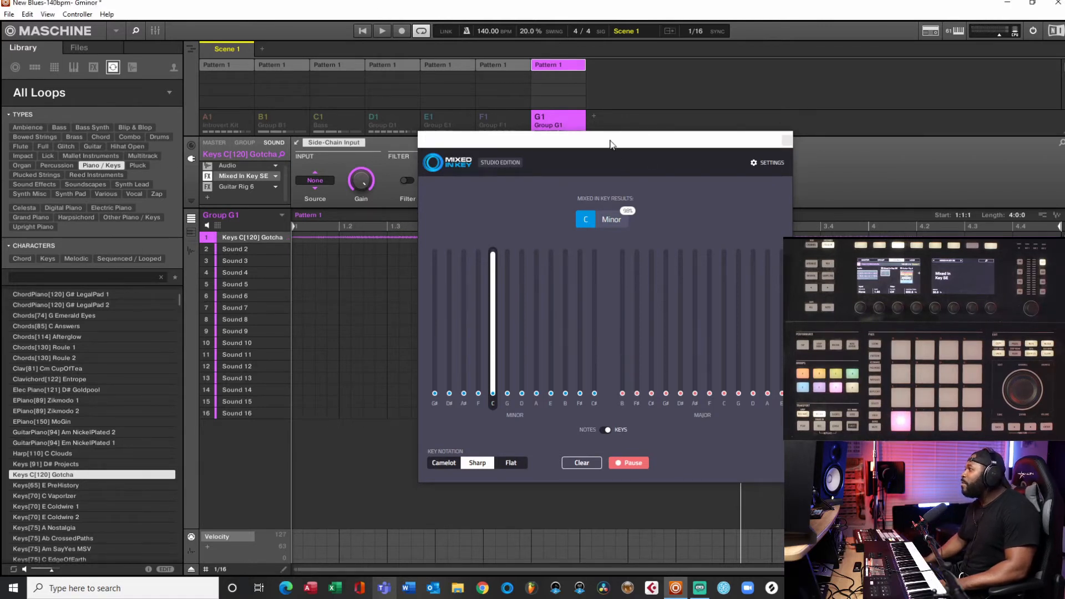
left_click_drag(608, 143, 378, 197)
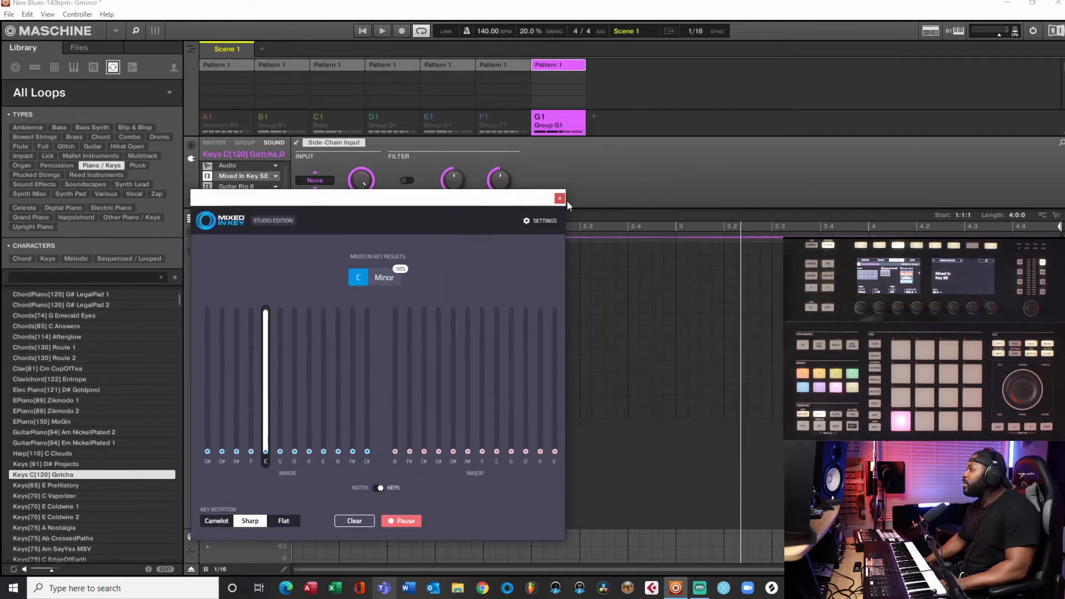
- Close Mixed In Key and tune the Keys sample up seven semitones on the Playback page
left_click(559, 198)
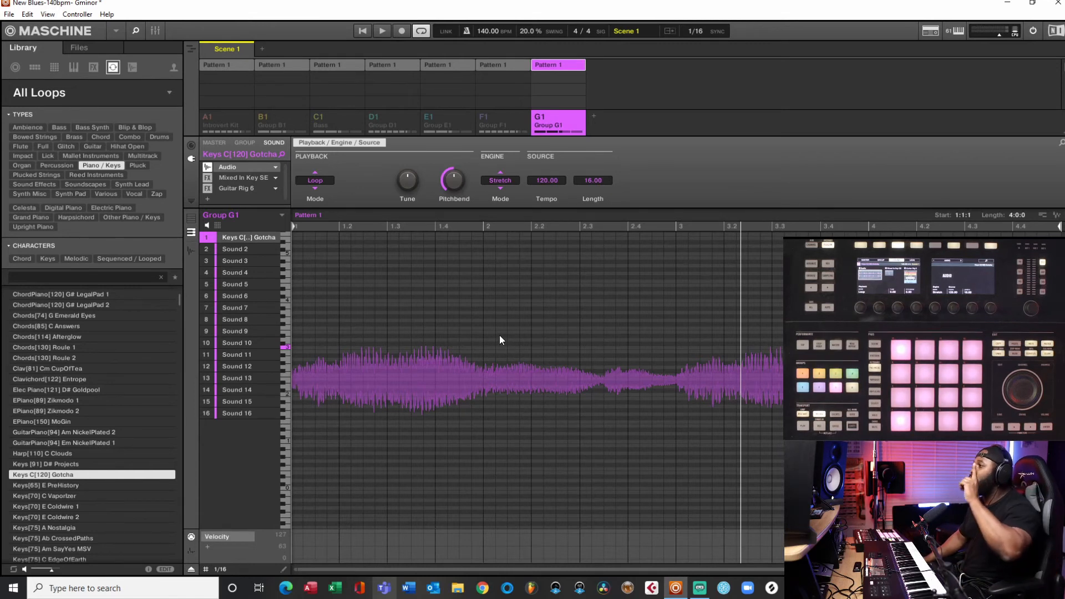
mouse_move(496, 347)
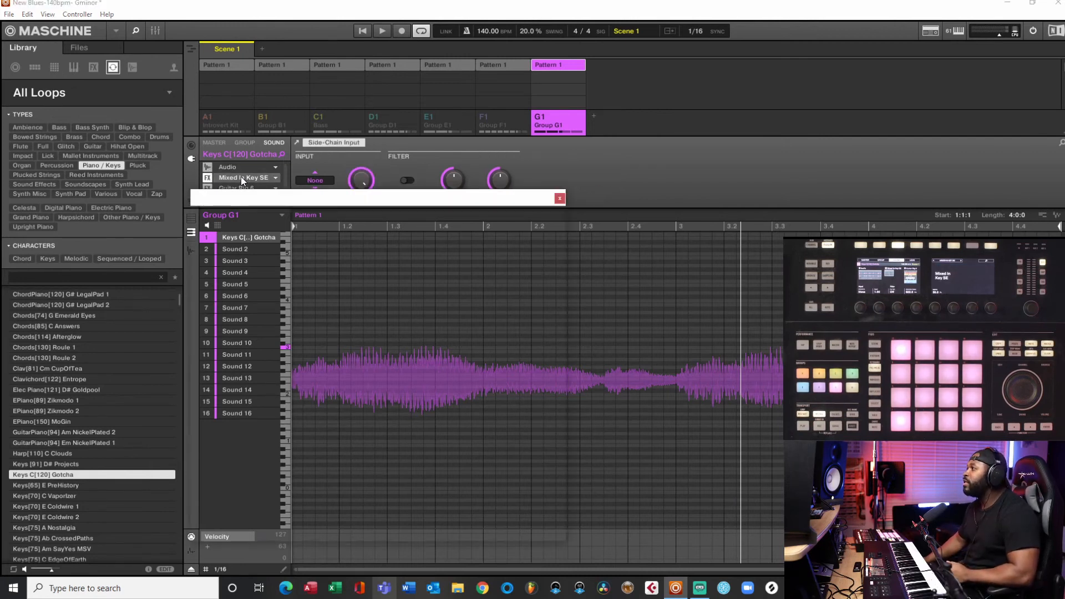
- Reopen Mixed In Key SE, clear the C Minor result, and re-detect G Minor
left_click(242, 177)
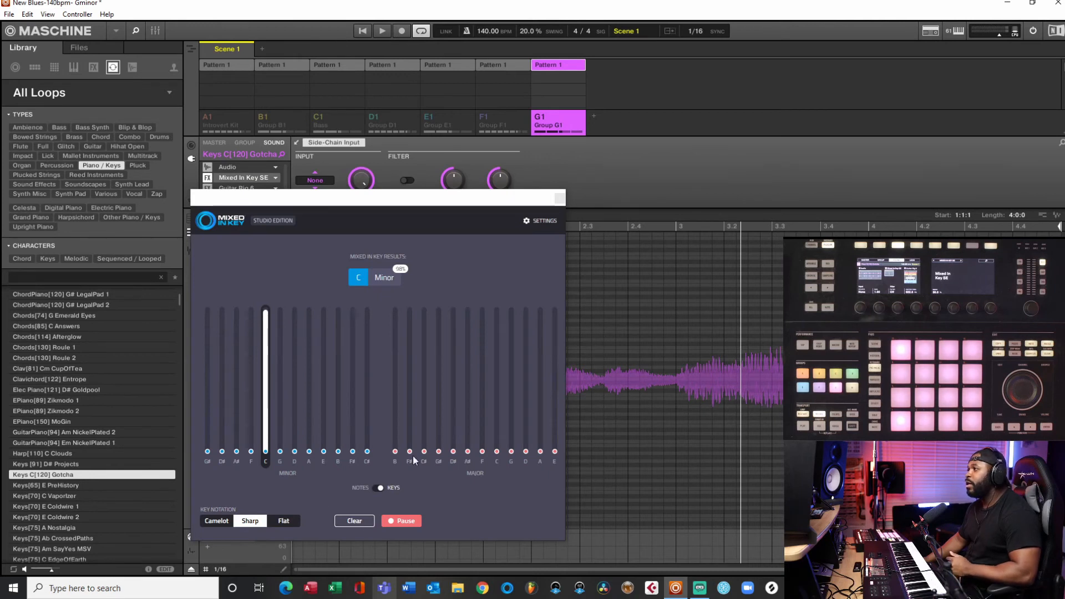
left_click(353, 520)
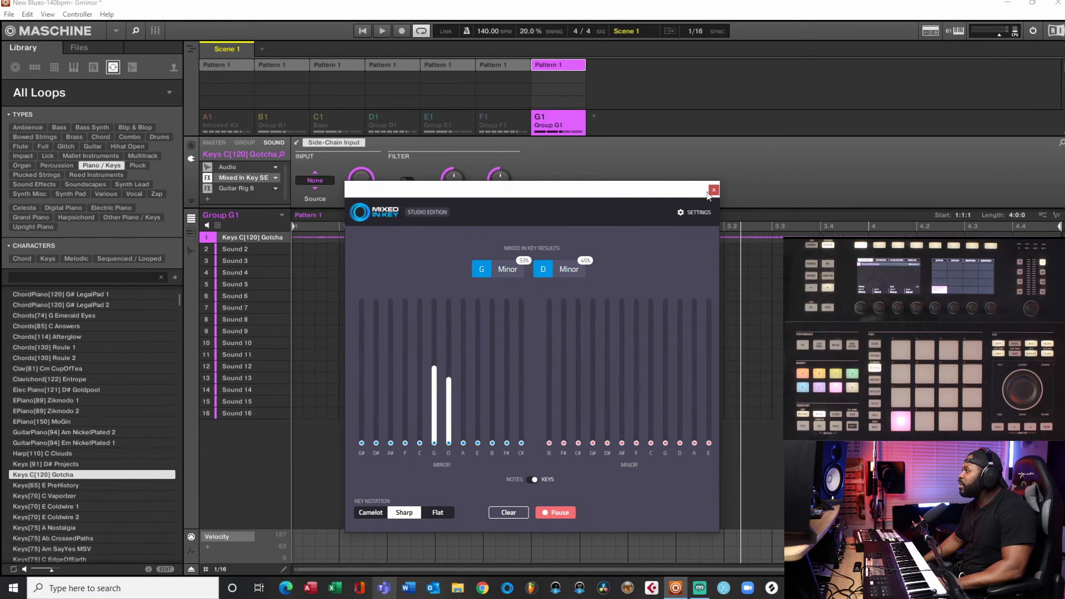
left_click(713, 190)
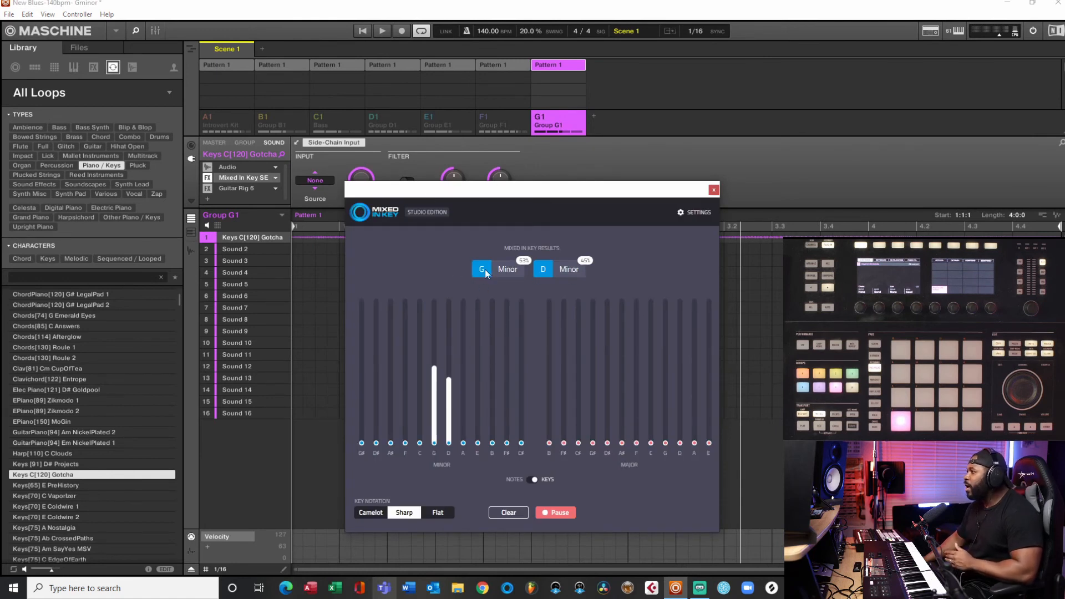
- Close Mixed In Key, view the pitched sample on Guitar Rig's tuner, then close it
left_click(714, 190)
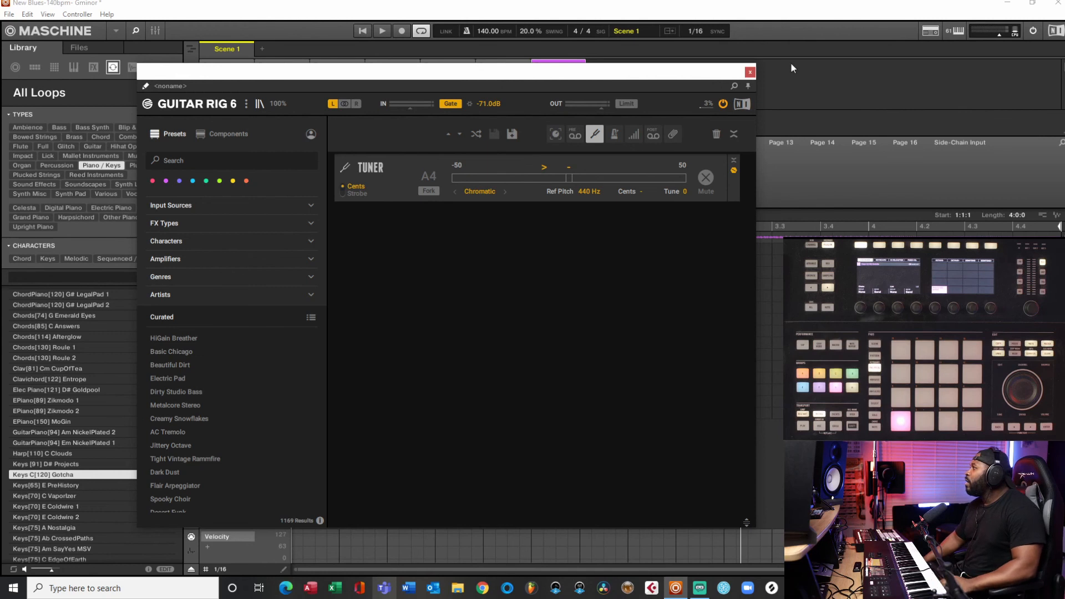
left_click(749, 72)
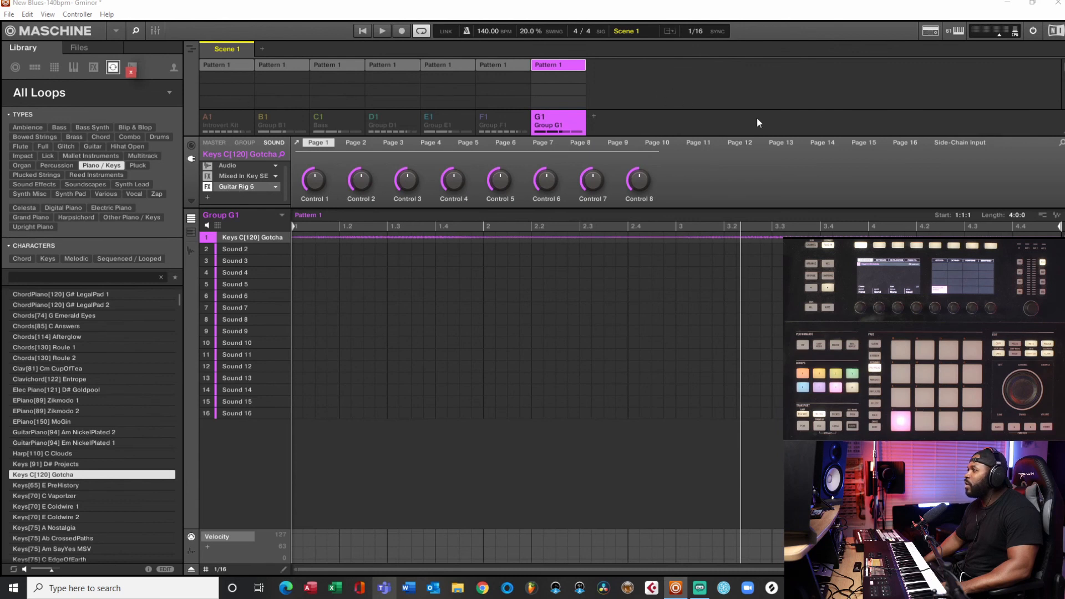
left_click(236, 187)
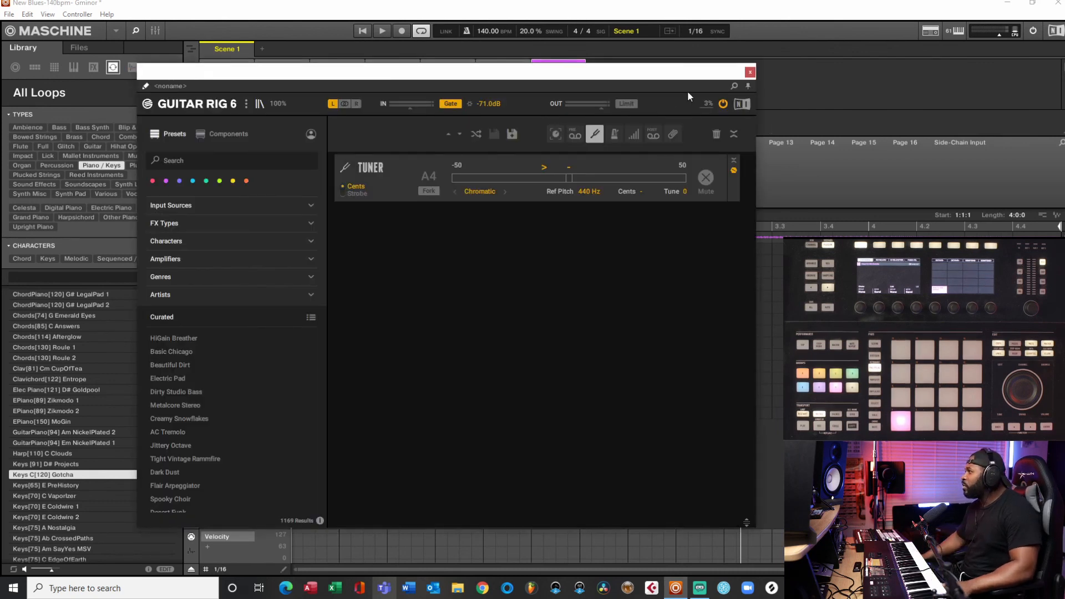
left_click(750, 72)
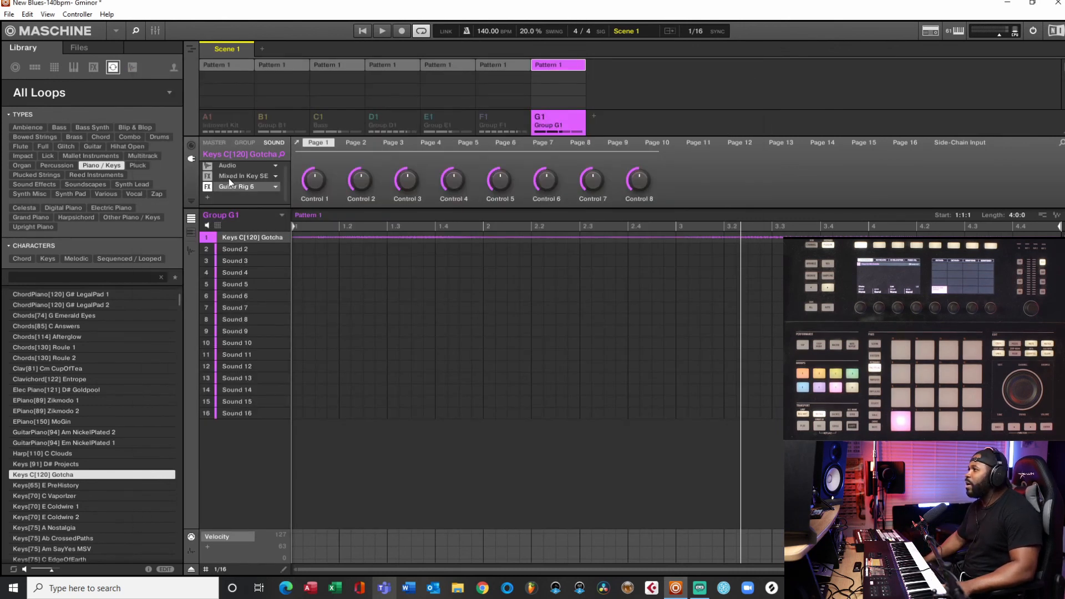